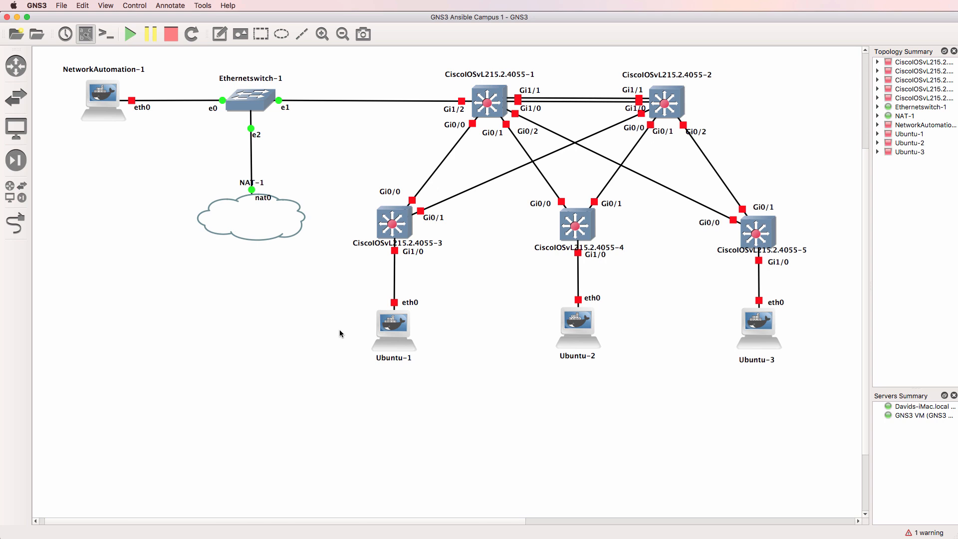
Review the local Server and GNS3 VM preference pages, then close Preferences.
click(36, 5)
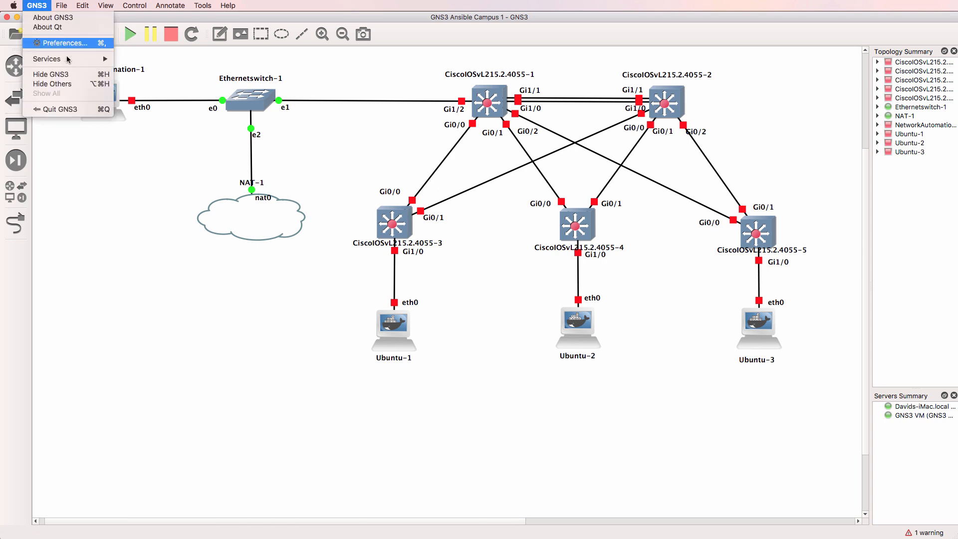
click(61, 42)
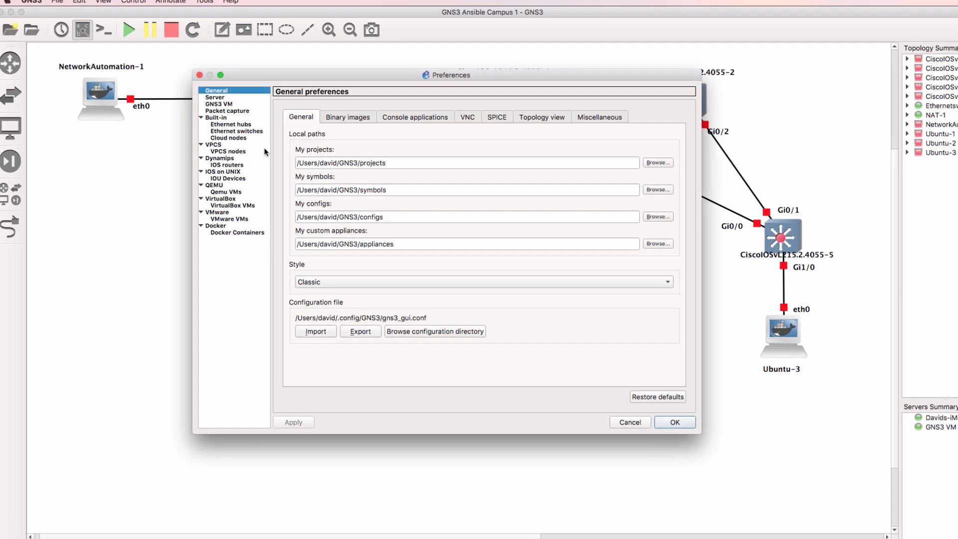
click(214, 98)
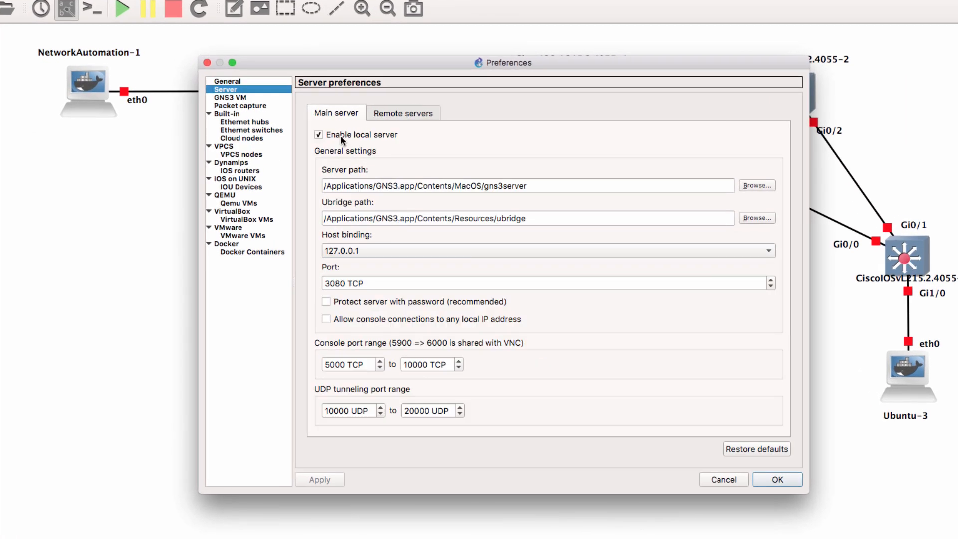
mouse_move(383, 137)
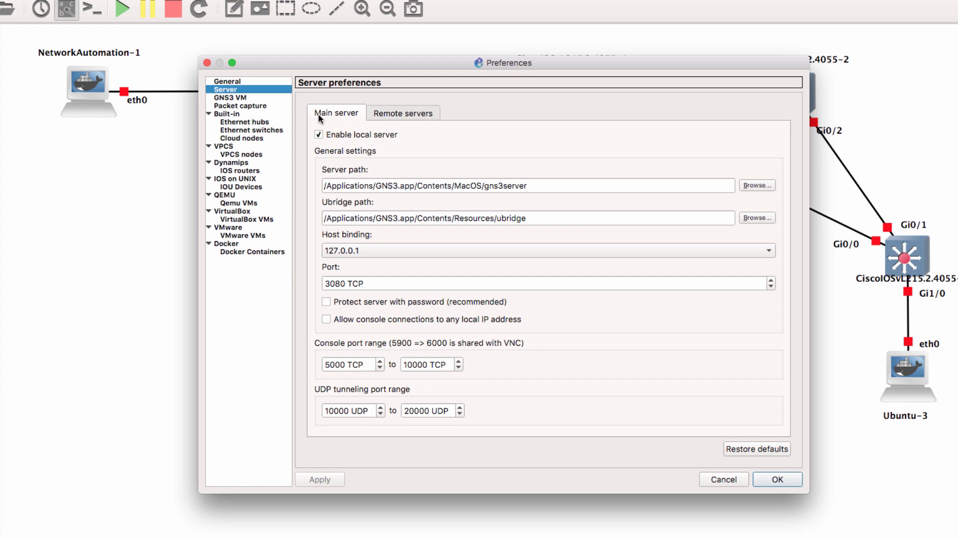
click(230, 97)
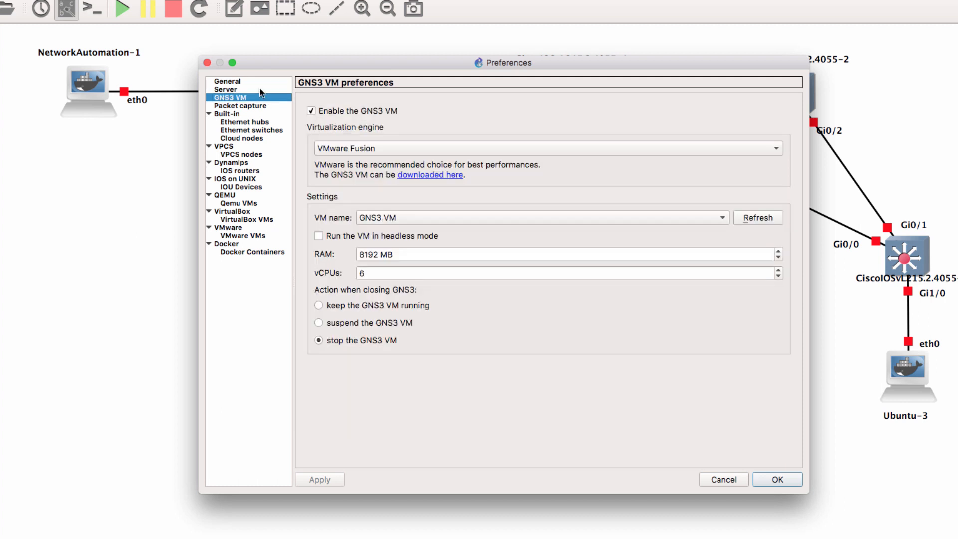
click(225, 89)
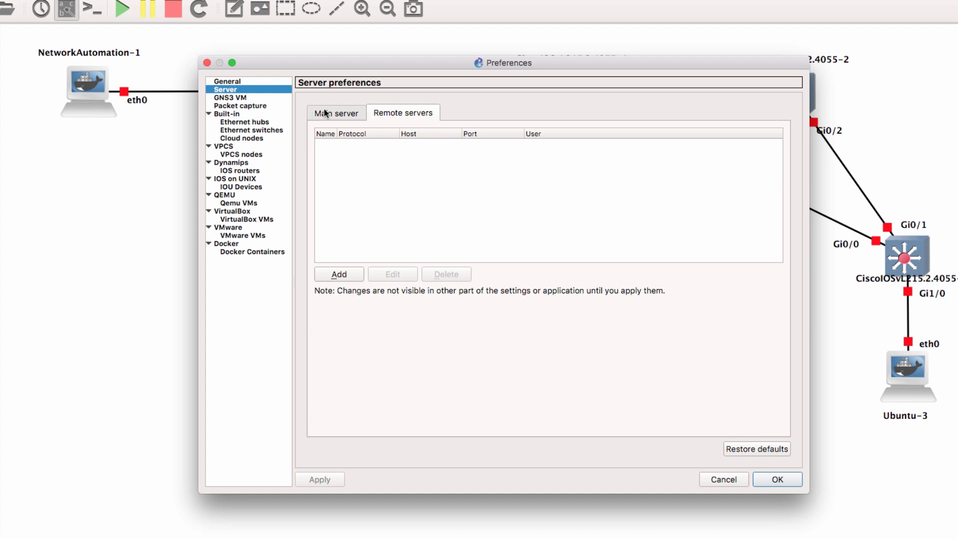
click(335, 112)
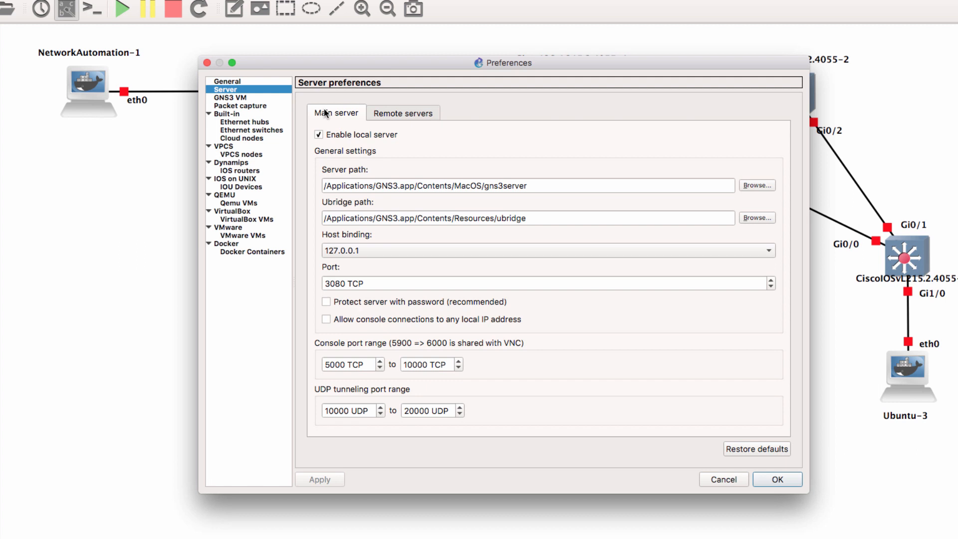
click(776, 478)
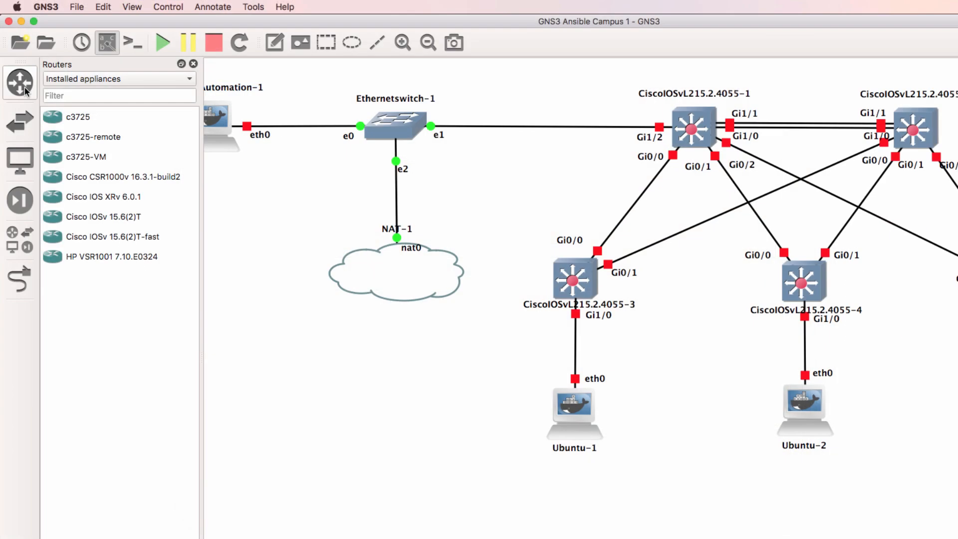
Highlight the c3725-VM and c3725 router templates in the installed appliances list.
click(85, 156)
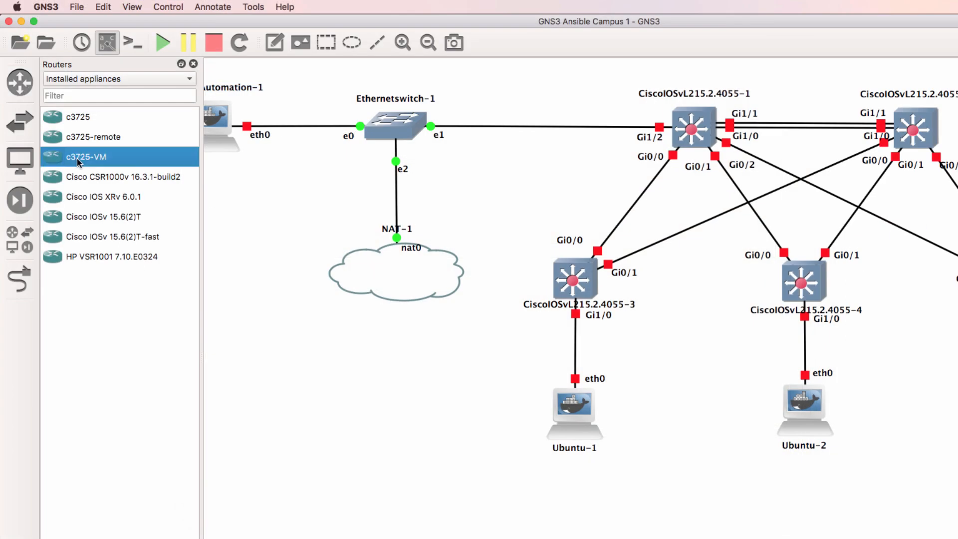
click(78, 117)
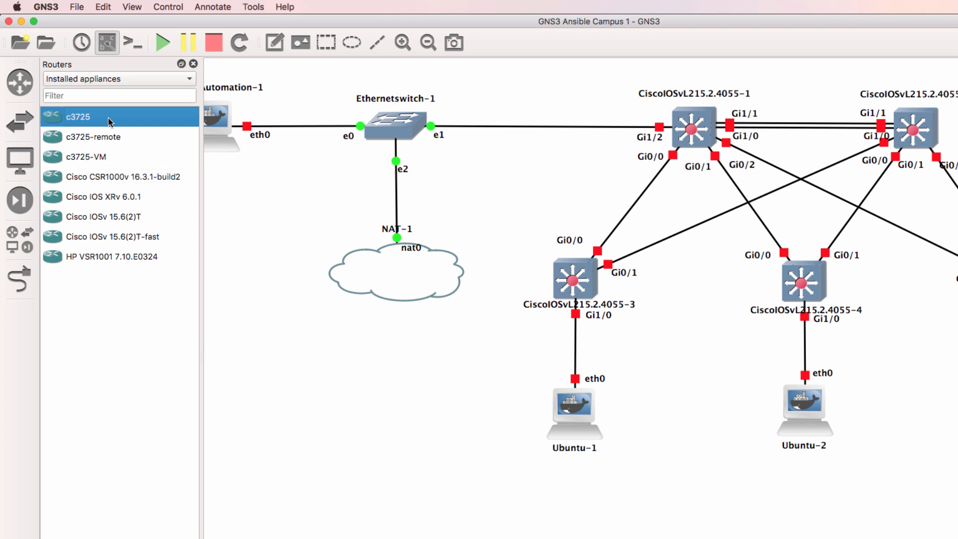
mouse_move(110, 122)
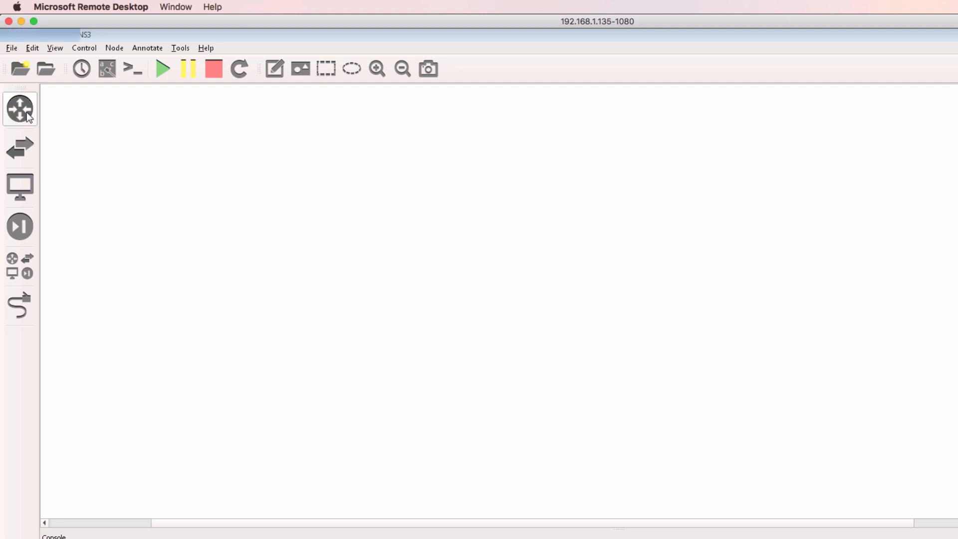
Reopen Preferences and step through the main server and remote servers pages to the GNS3 VM page.
click(19, 109)
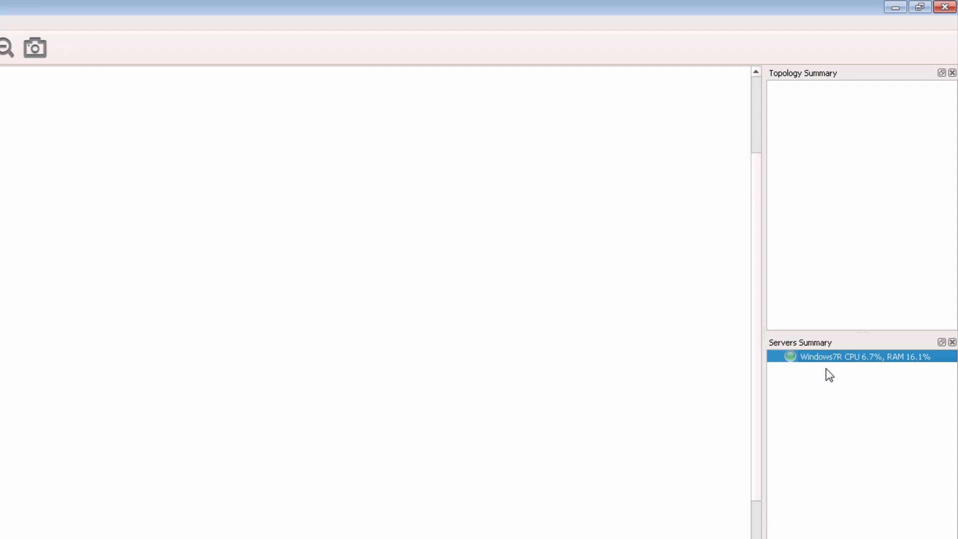
mouse_move(830, 366)
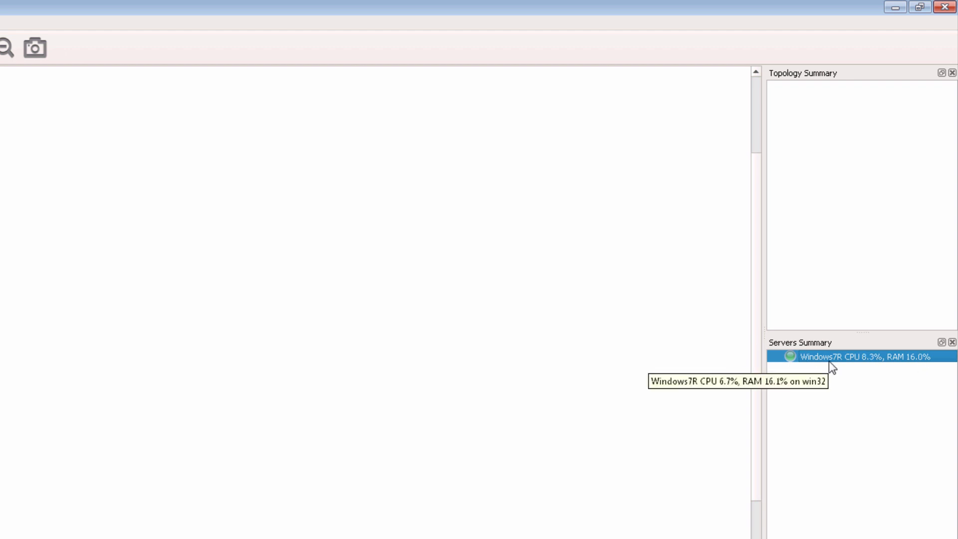
mouse_move(604, 337)
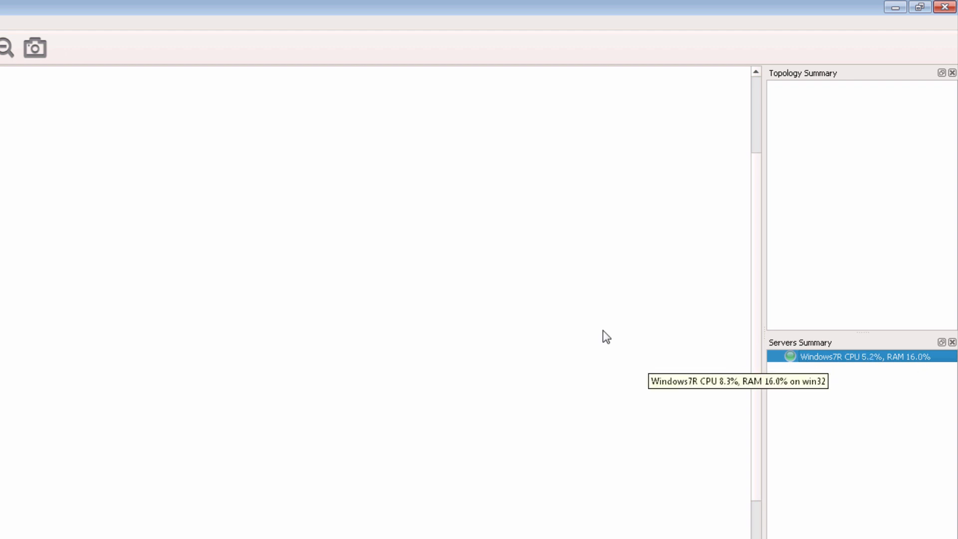
click(31, 20)
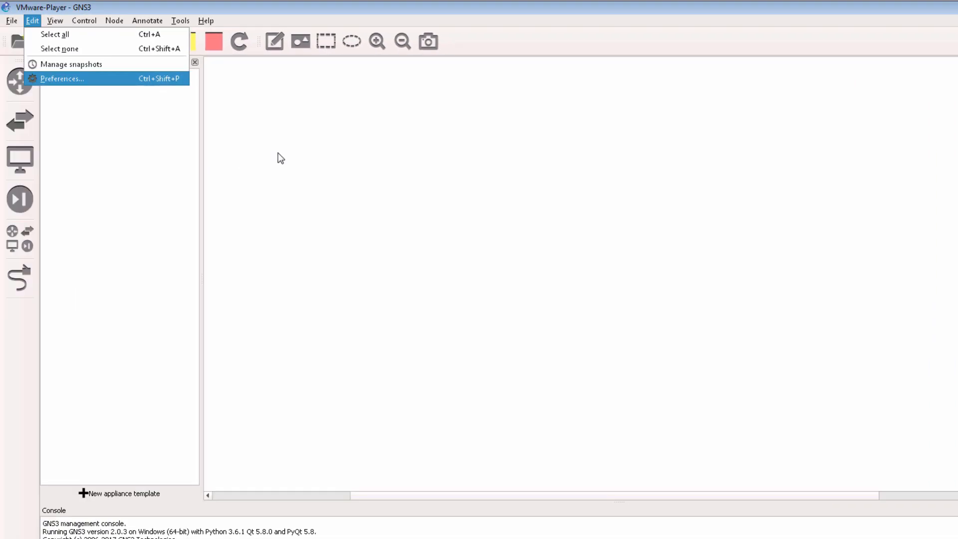
mouse_move(78, 84)
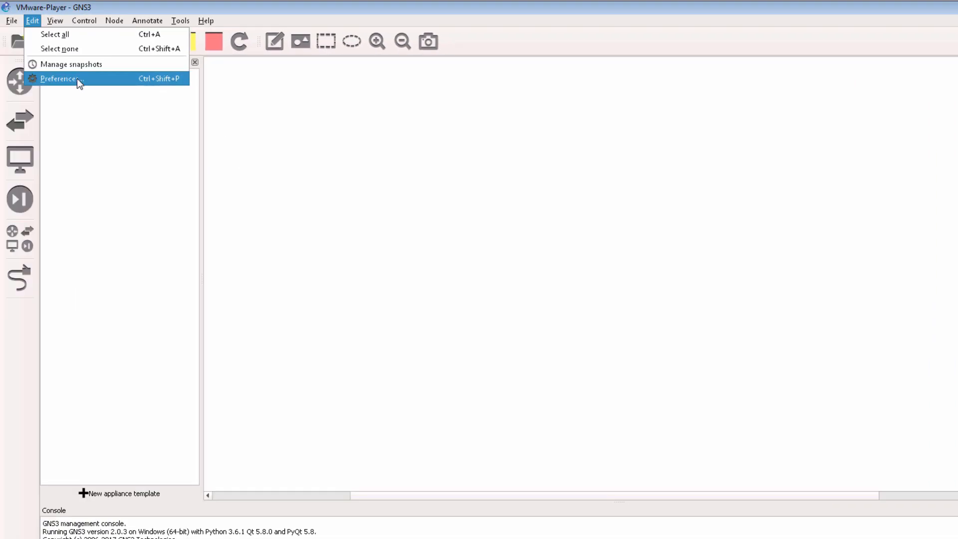
click(60, 78)
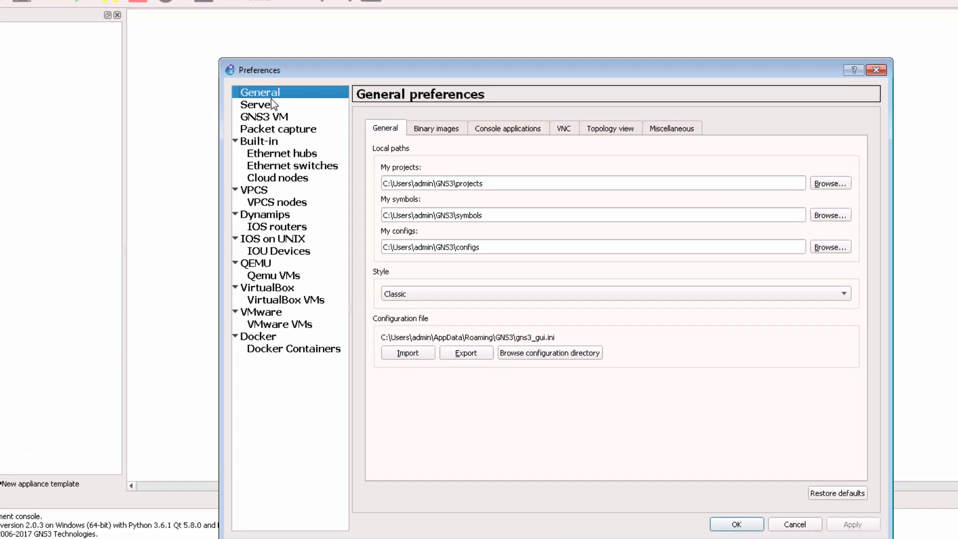
click(256, 104)
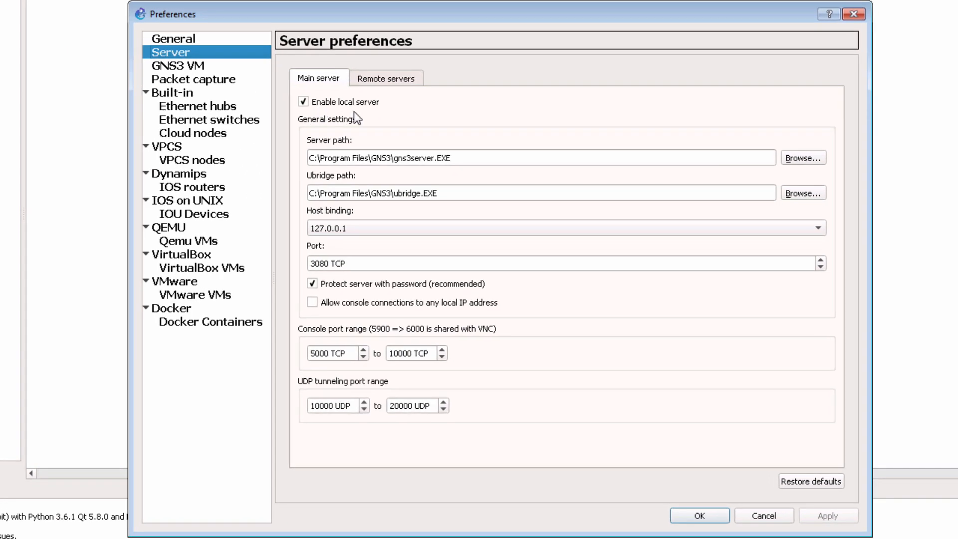
click(385, 79)
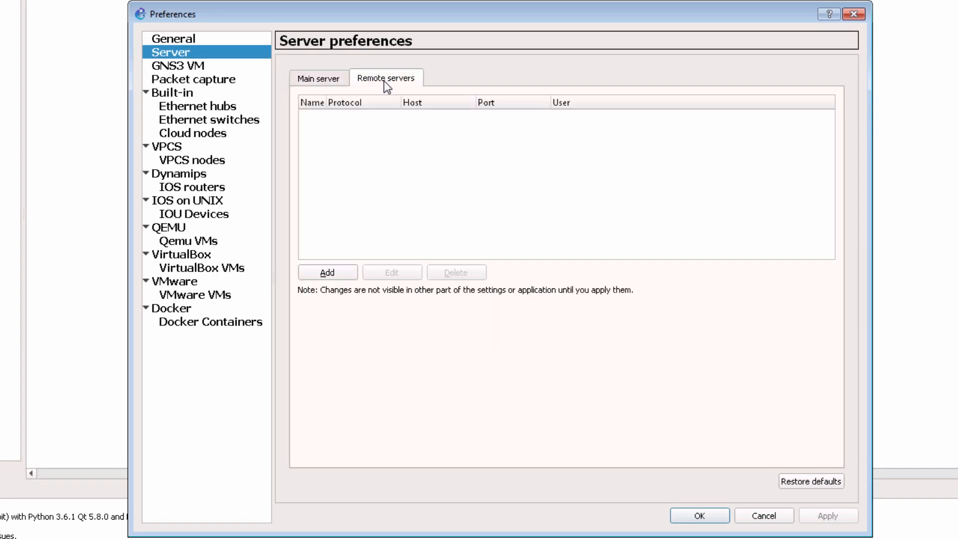
click(182, 65)
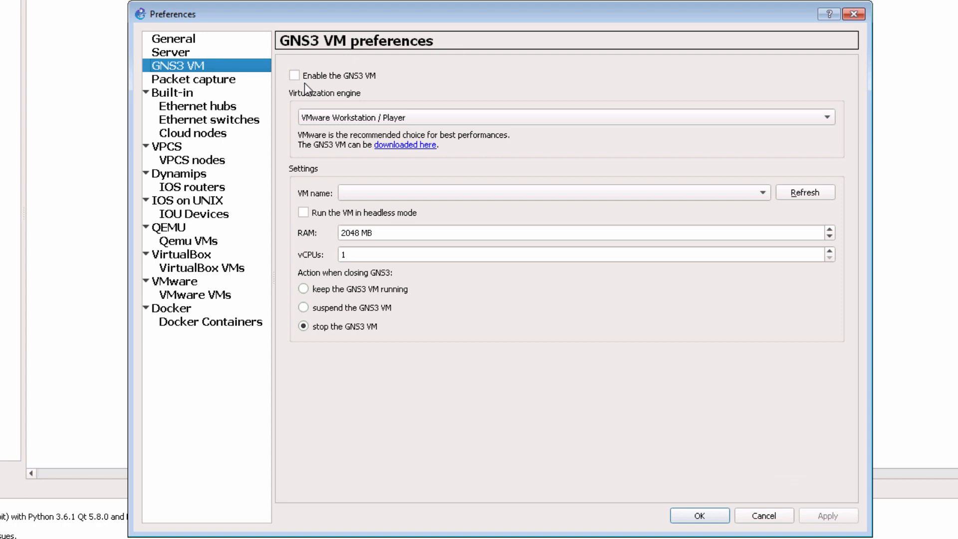
mouse_move(372, 96)
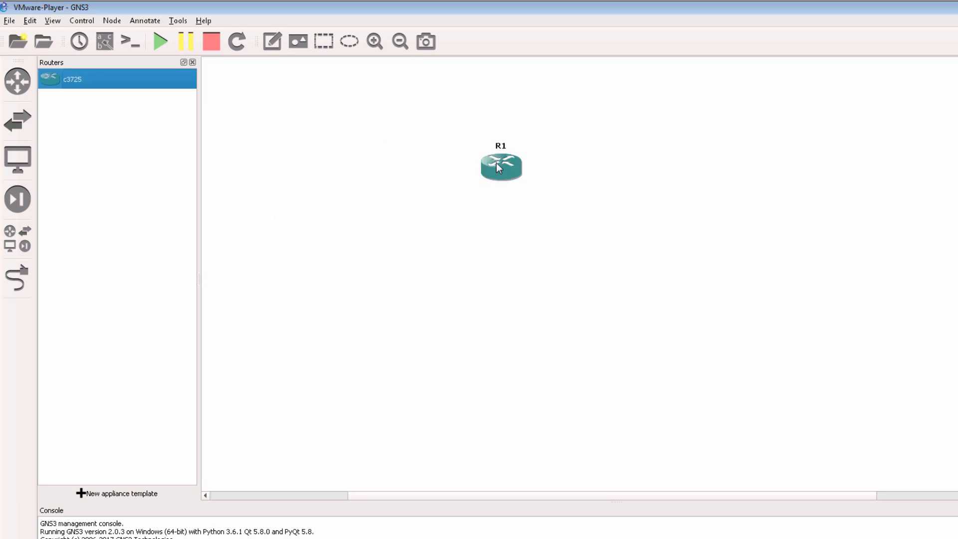
Set the R1 console font to size 18 and enlarge the console window.
click(374, 41)
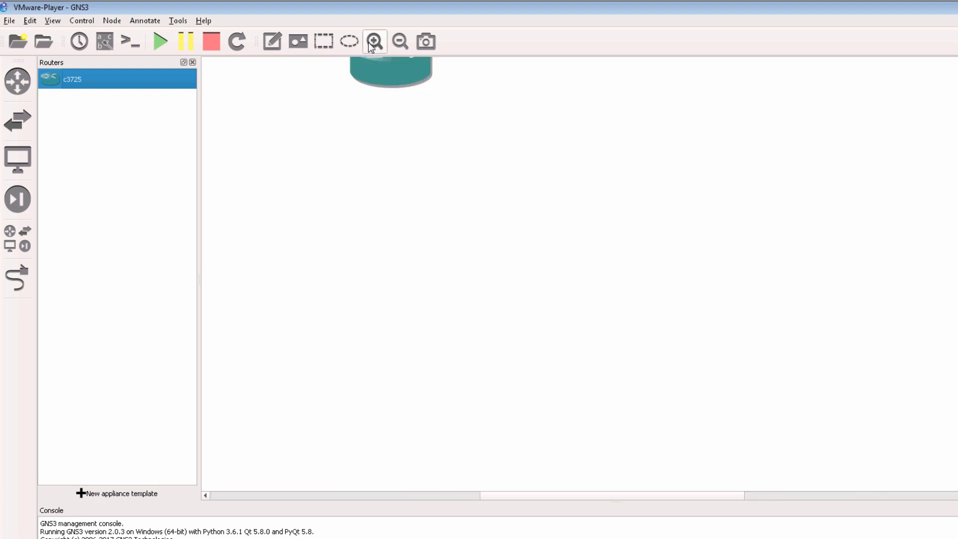
click(160, 41)
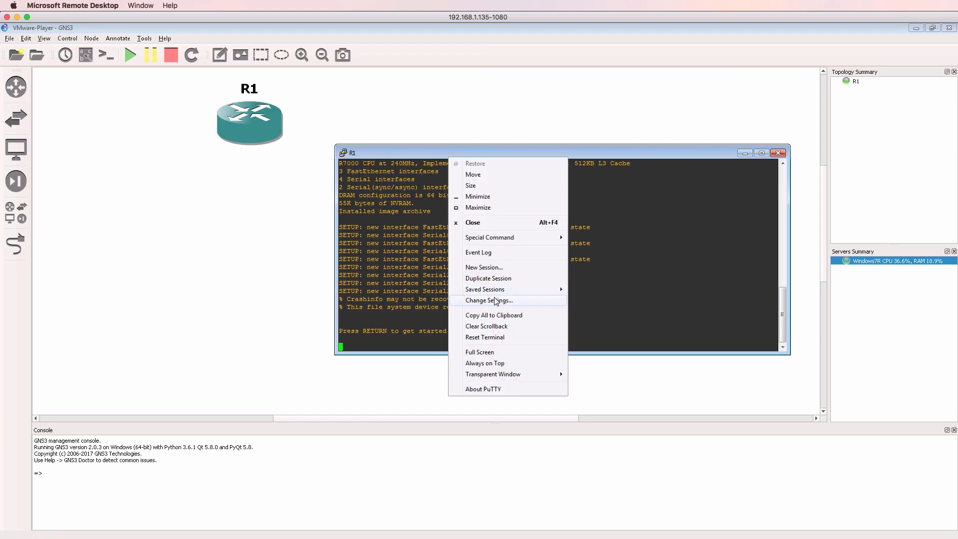
click(489, 300)
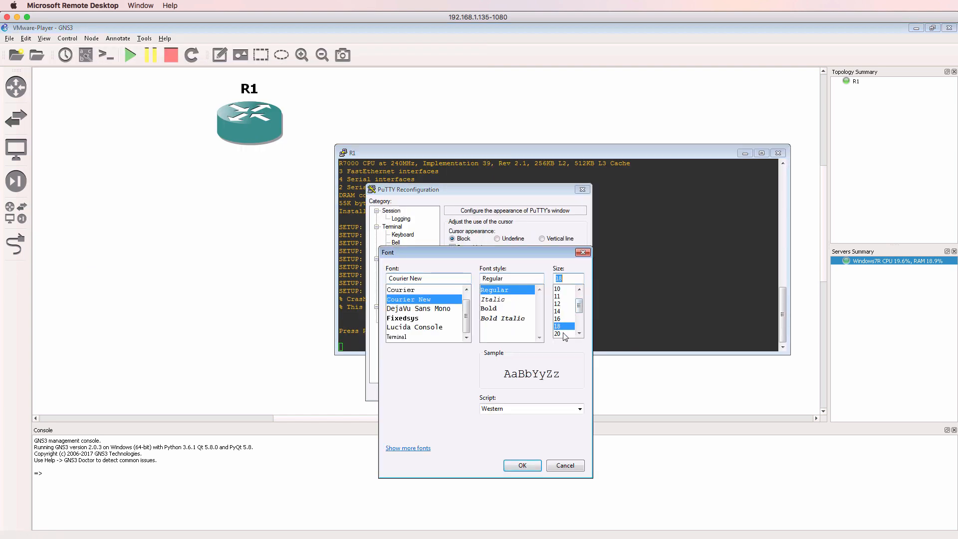
click(521, 464)
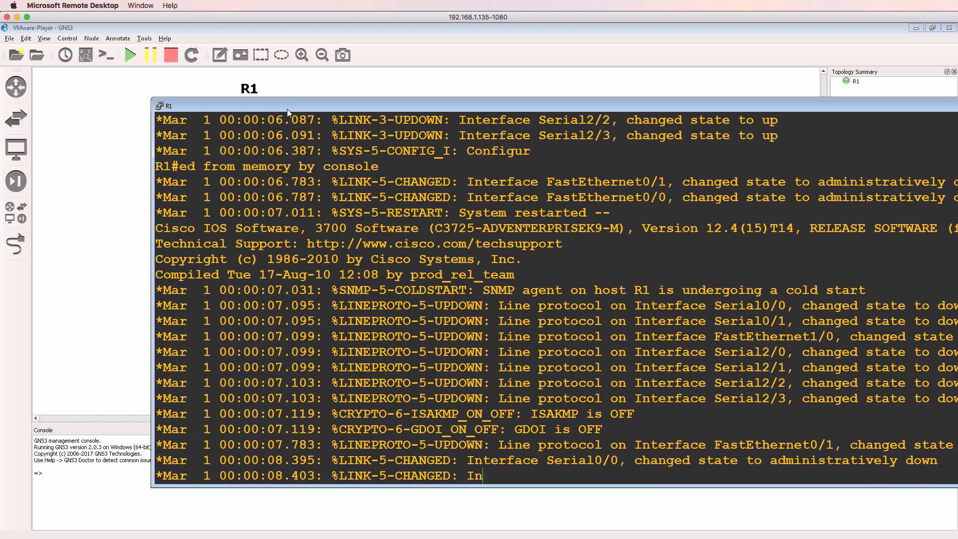
scroll(down, 3)
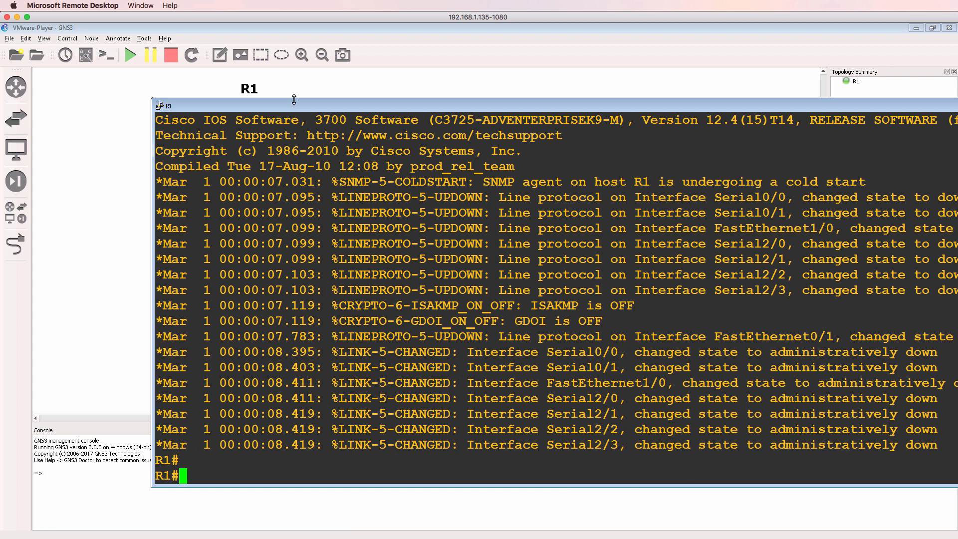
drag(293, 106, 299, 206)
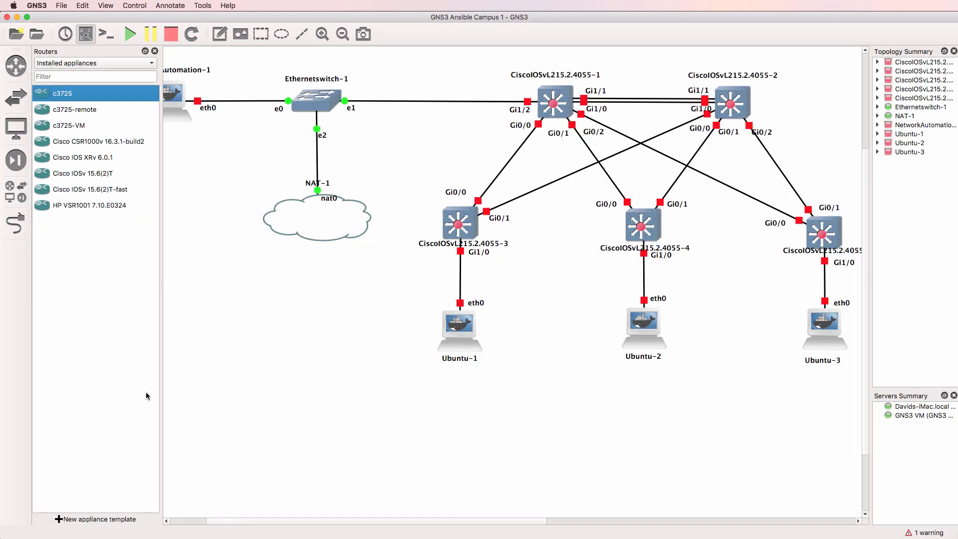
Check GNS3 VM status in Servers Summary and bring the VMware Fusion VM console forward.
click(155, 50)
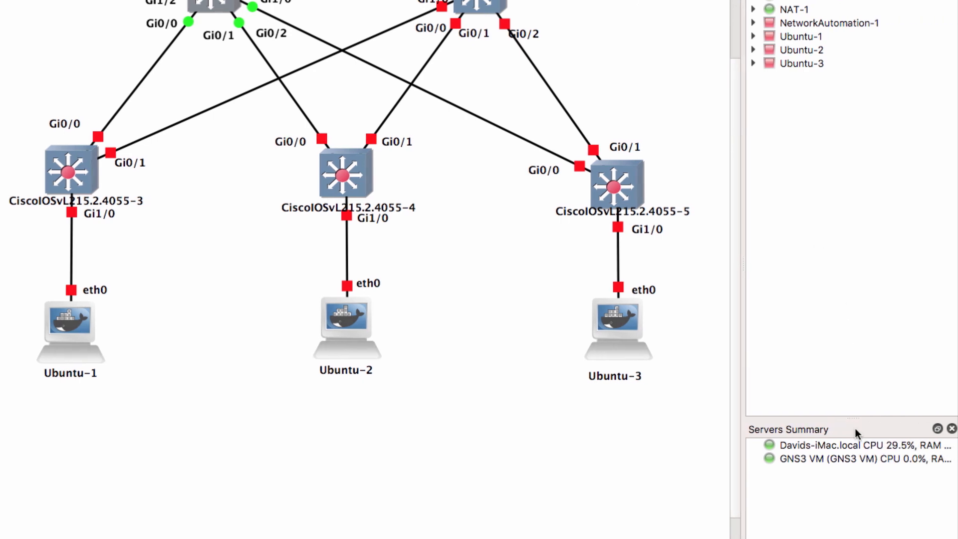
click(854, 459)
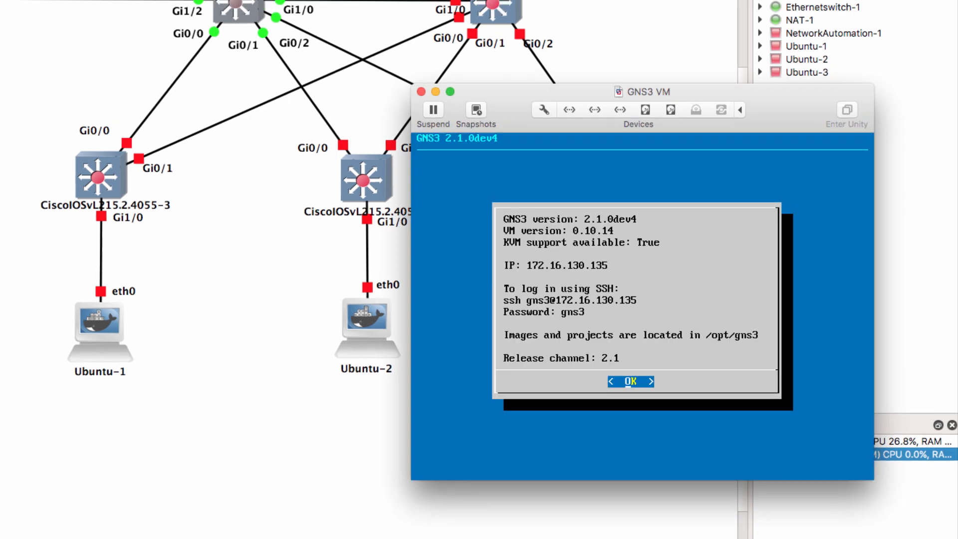
click(630, 381)
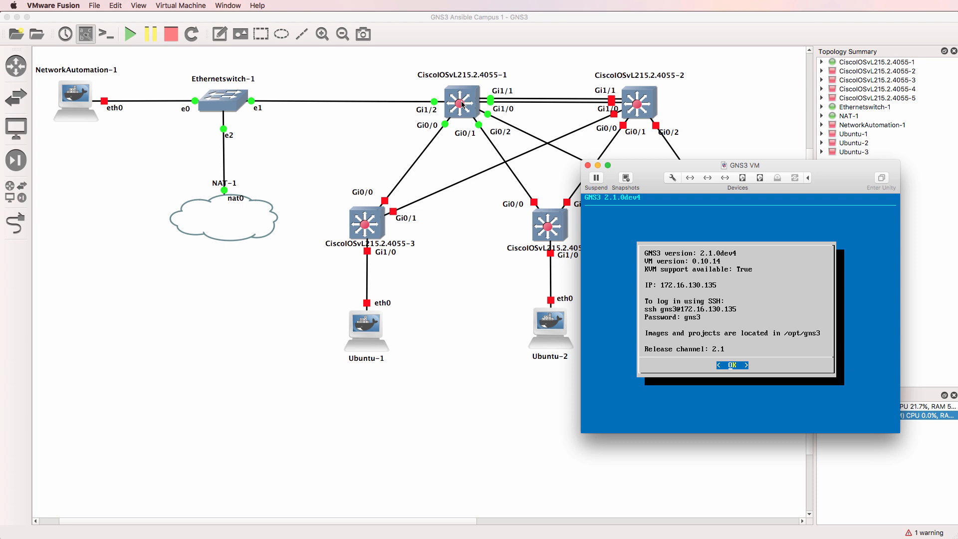
View the CiscoIOSvL215.2.4055-1 switch menu, then show GNS3 VM preferences (VMware Fusion, 8192 MB, 6 vCPUs).
right_click(459, 101)
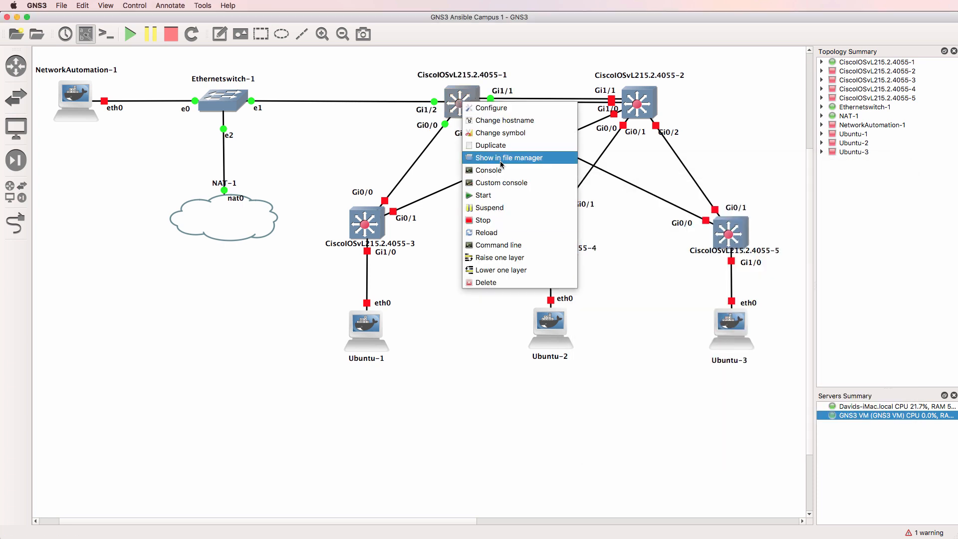
click(487, 170)
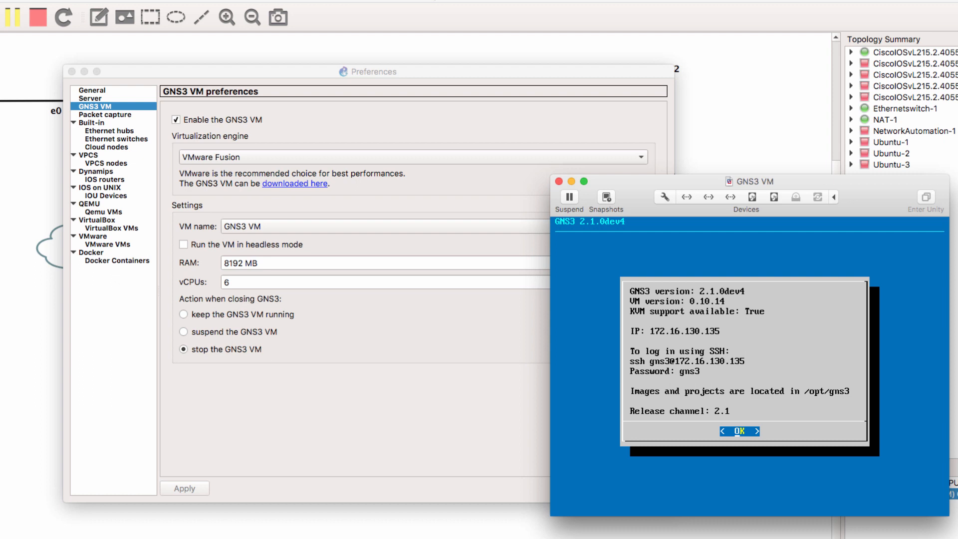
Show the empty Remote servers tab in Server preferences.
click(90, 98)
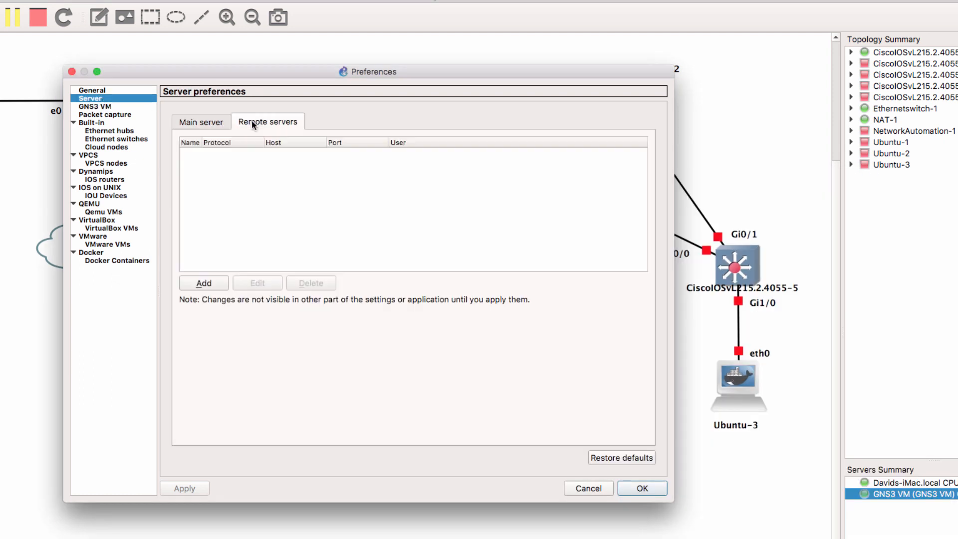
mouse_move(286, 169)
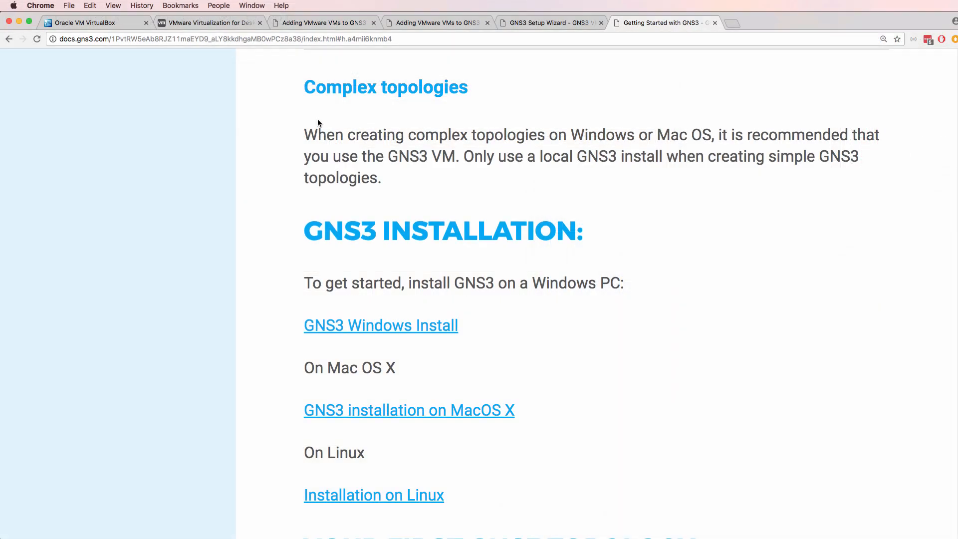
mouse_move(420, 91)
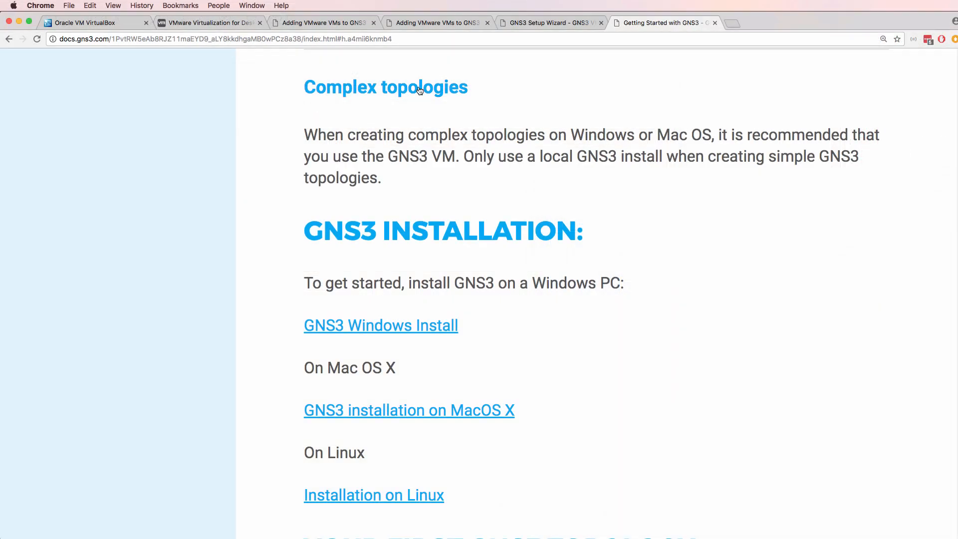
Highlight the 'Complex topologies' heading on the GNS3 Getting Started page.
double_click(386, 87)
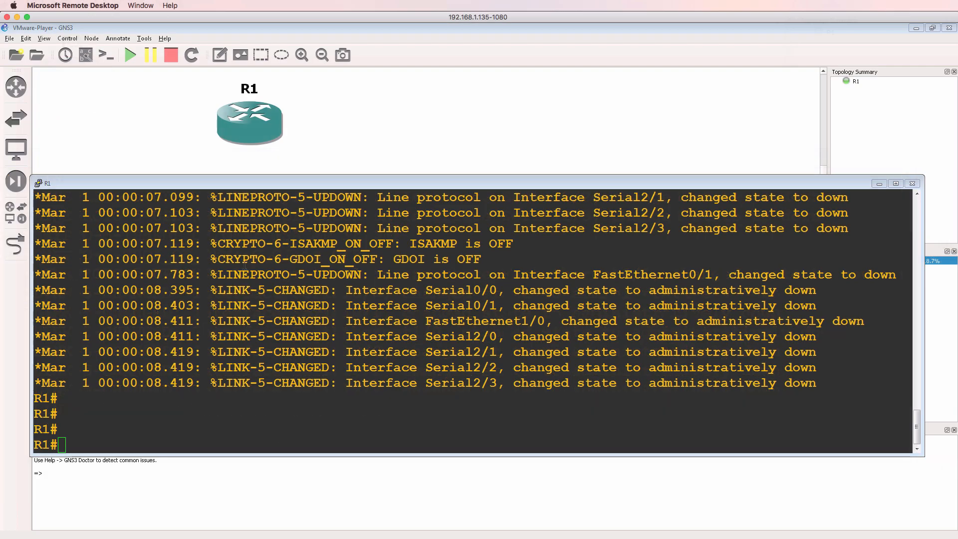
mouse_move(249, 136)
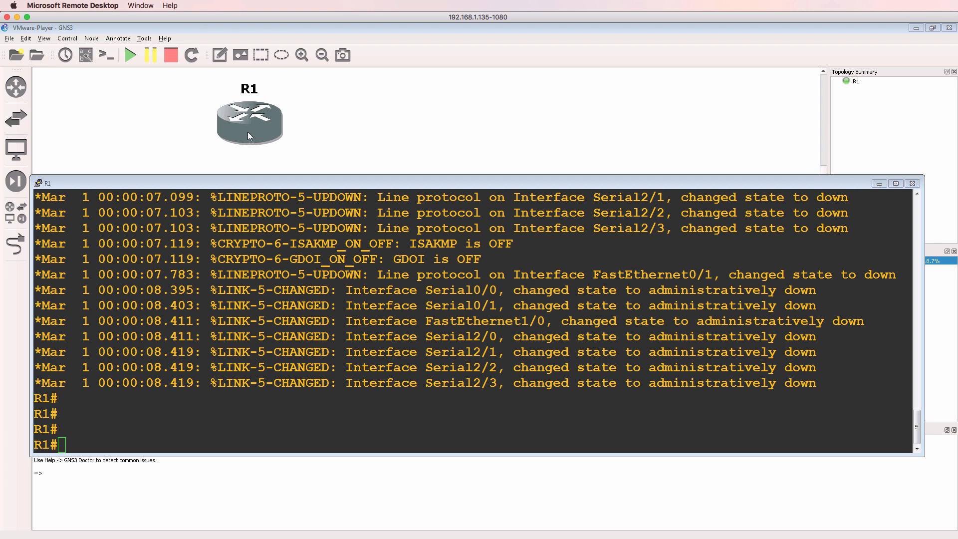
Bring the single-router R1 topology forward, with the Windows server summary shown.
click(26, 38)
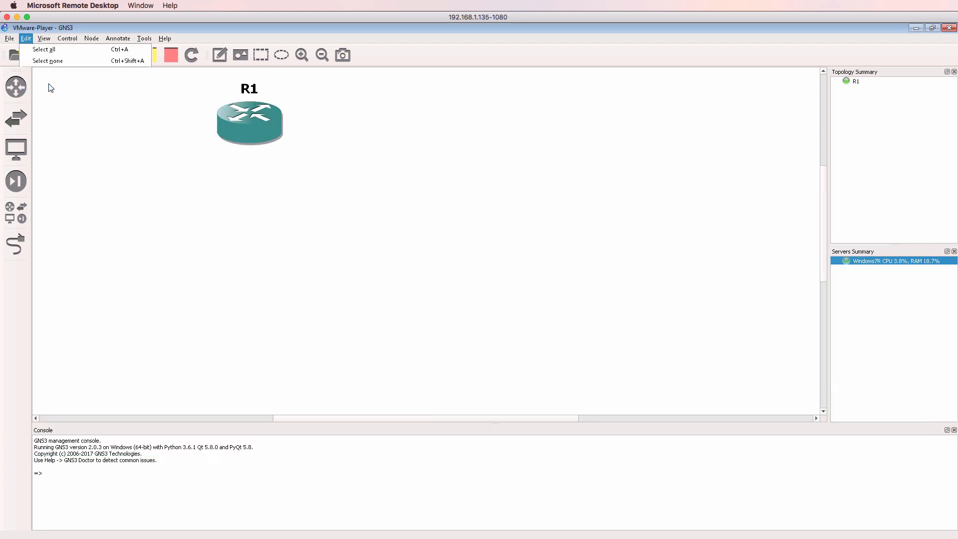